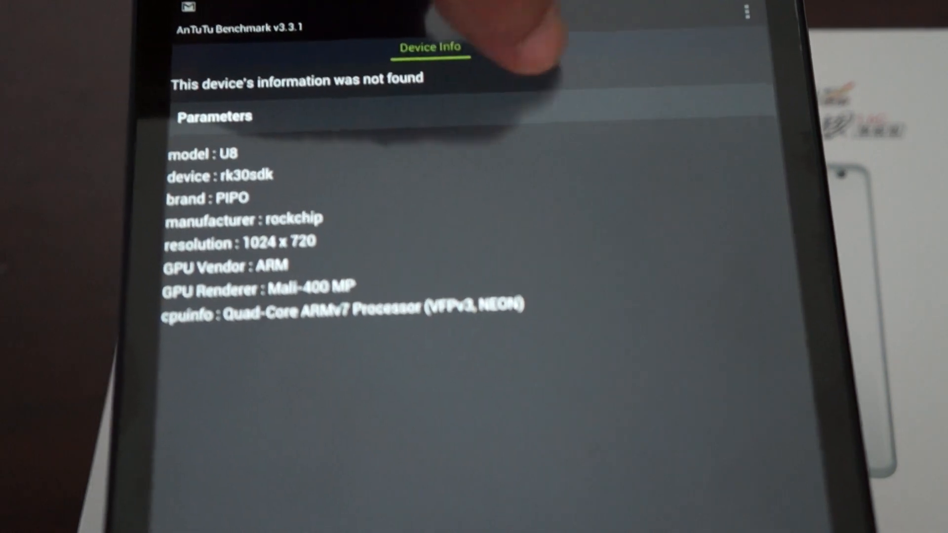
Switch to the System Info tab listing the PIPO U8's model, brand, CPU and GPU
click(608, 44)
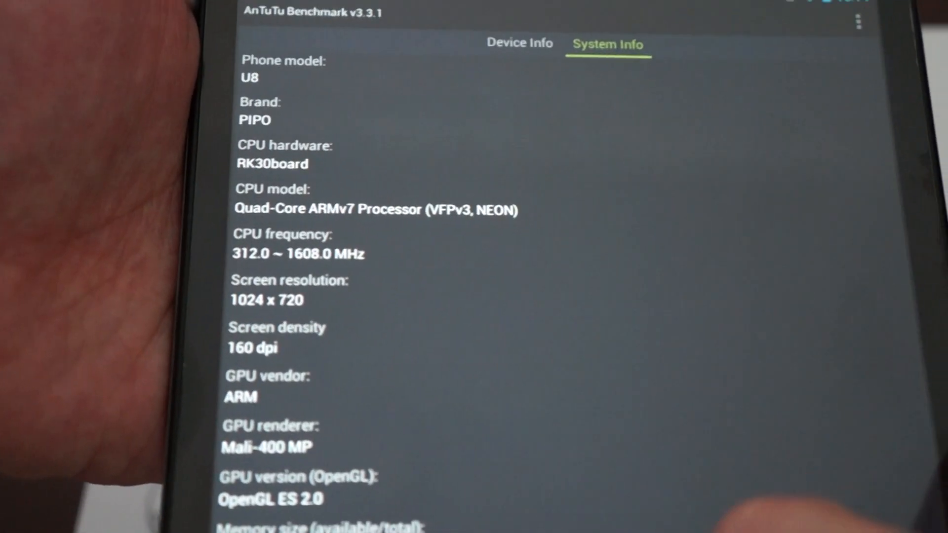
scroll(down, 3)
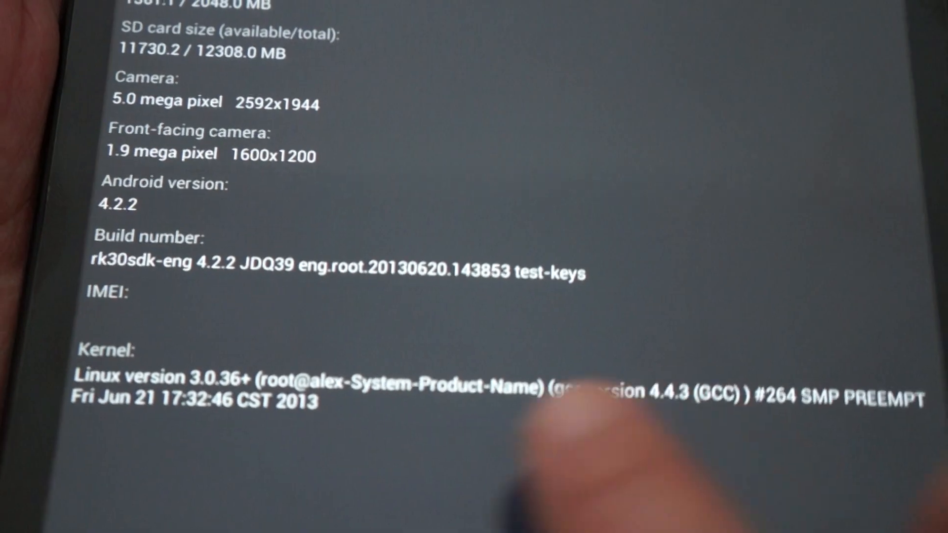
Scroll System Info to the bottom to show Android 4.2.2, build number and kernel
scroll(down, 3)
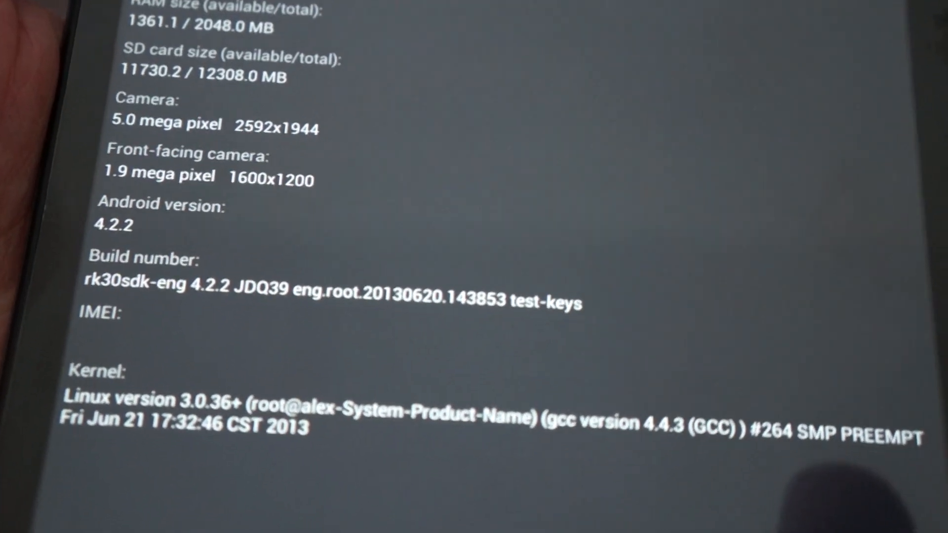